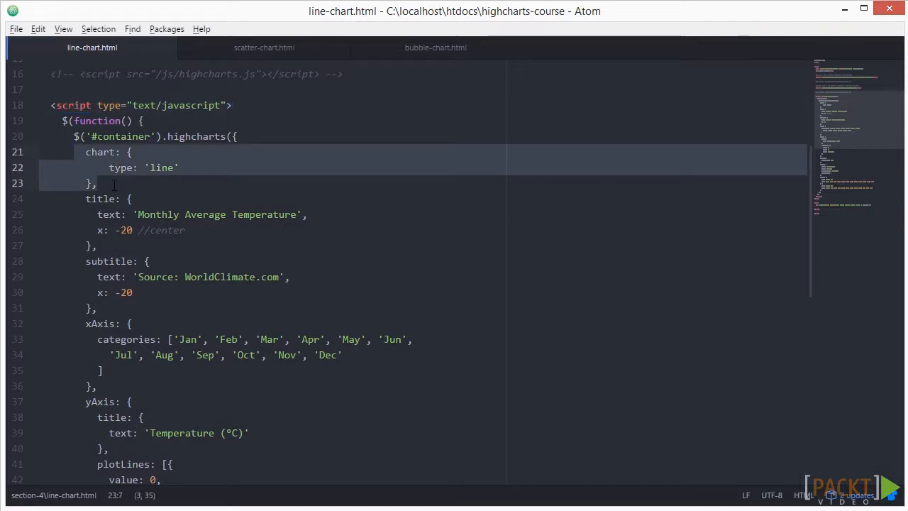
pyautogui.moveTo(139, 183)
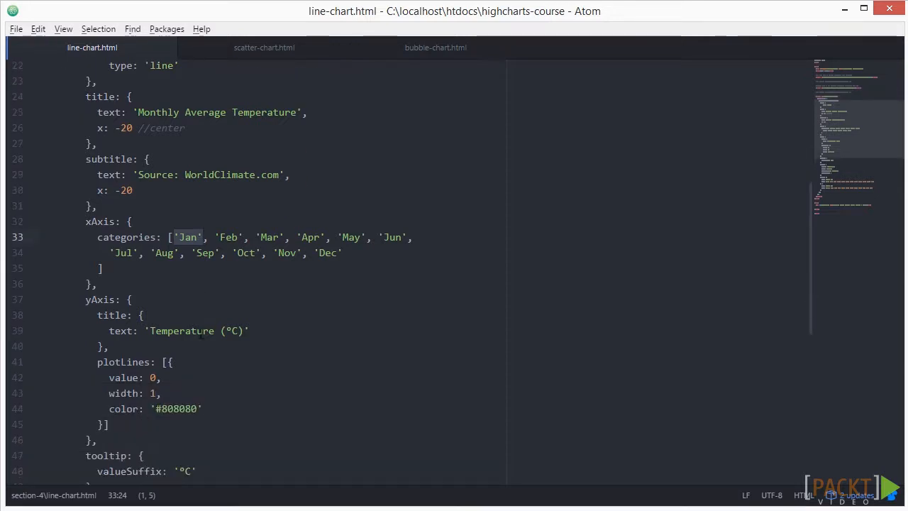
# Add type: 'logarithmic' to the yAxis block of line-chart.html.
pyautogui.click(73, 300)
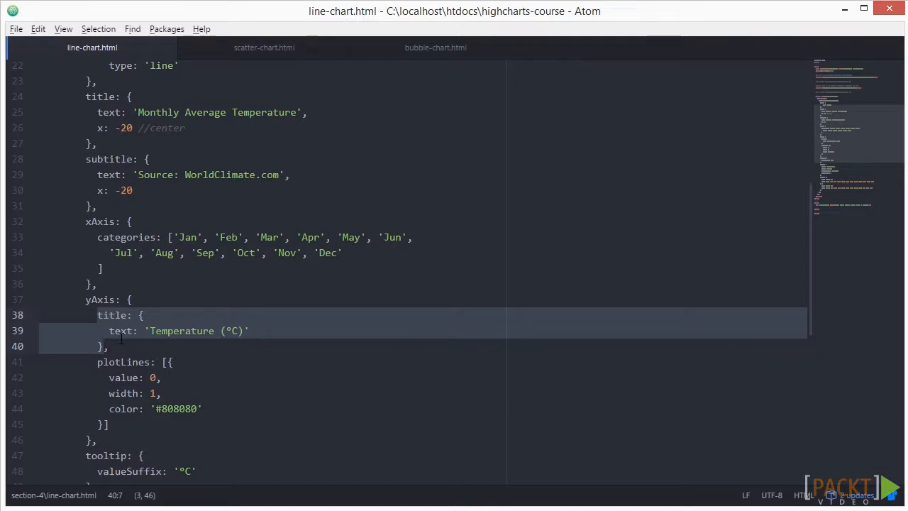
pyautogui.scroll(-3)
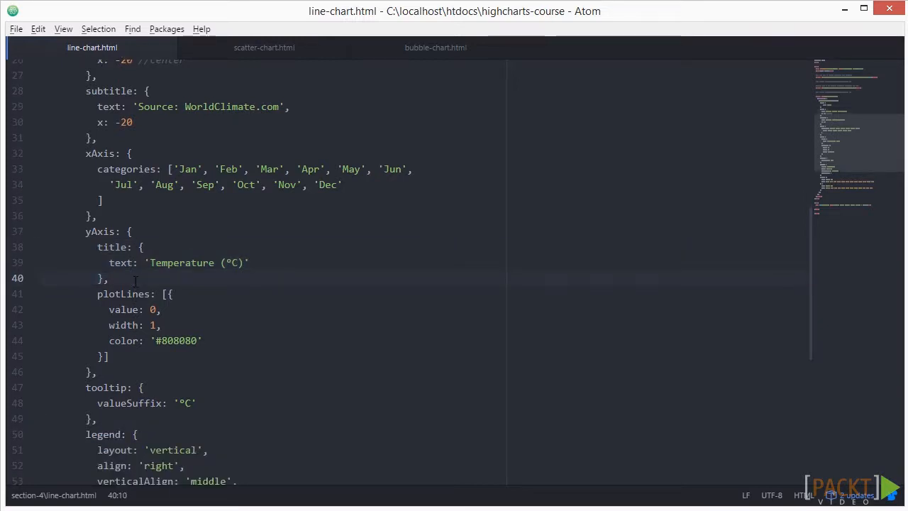
pyautogui.write("type: 'logarithmic',")
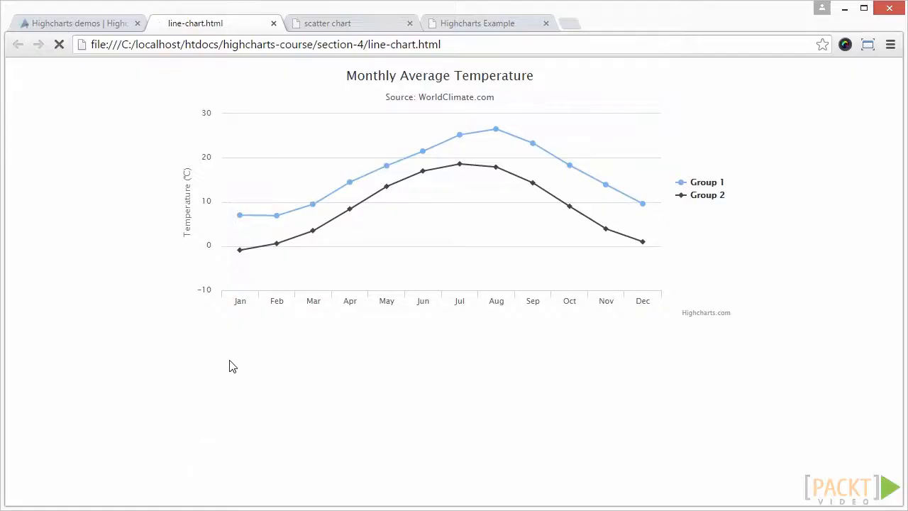
# Reload the line-chart.html preview to show the logarithmic y axis.
pyautogui.click(60, 44)
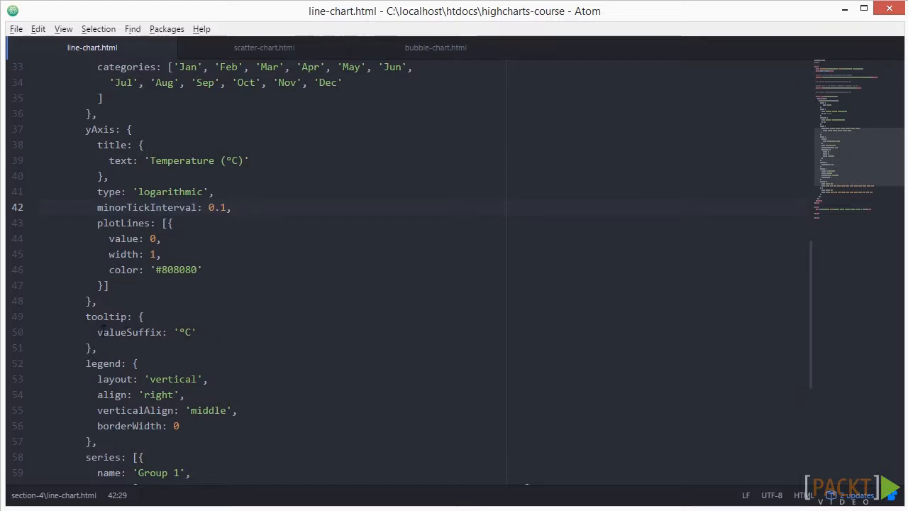
# Add step: 'left' after Group 1's data array so it draws as a stepped line.
pyautogui.moveTo(85, 316); pyautogui.dragTo(97, 346)
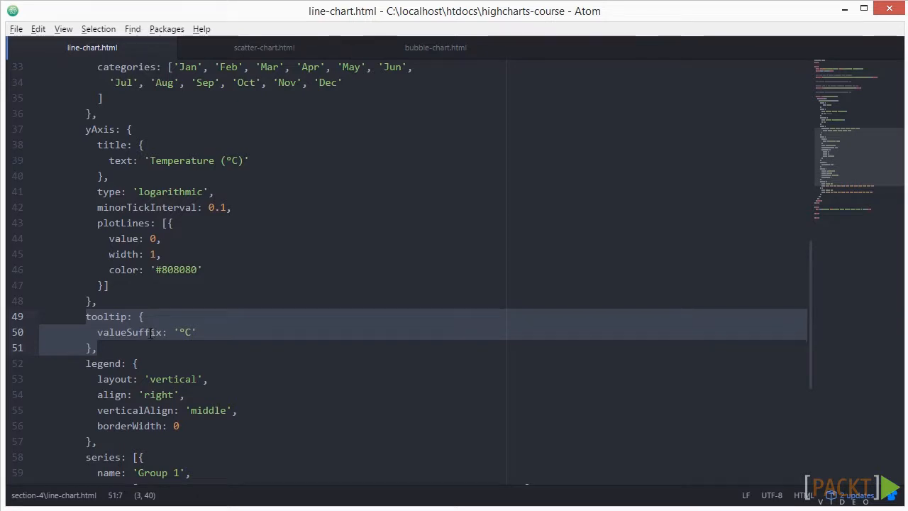
pyautogui.scroll(-3)
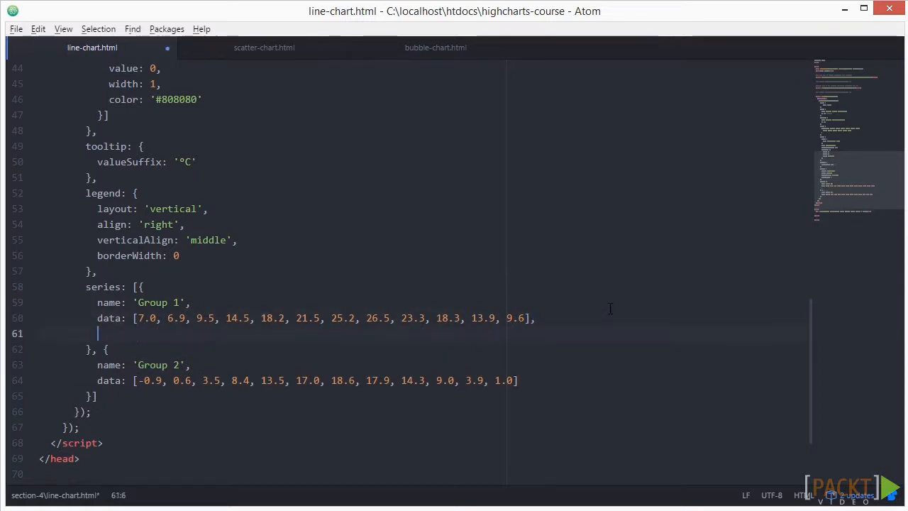
pyautogui.write('step')
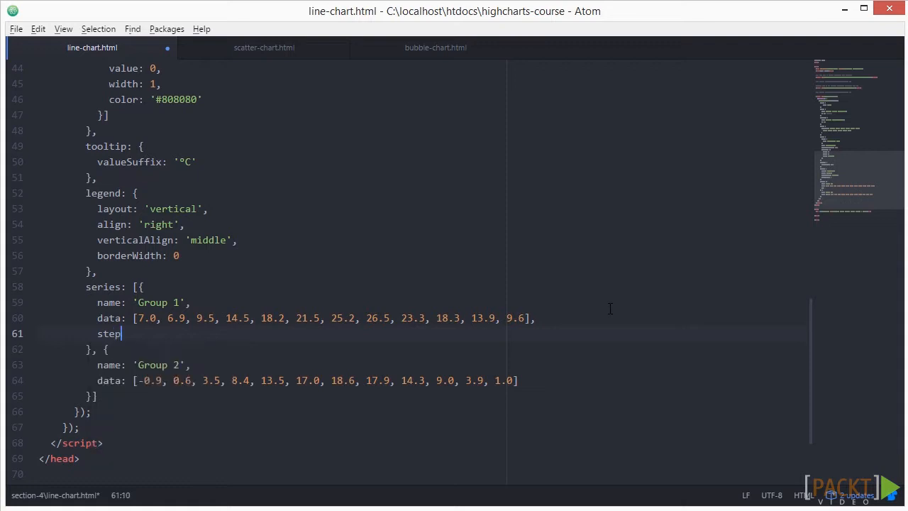
pyautogui.write(": 'left'")
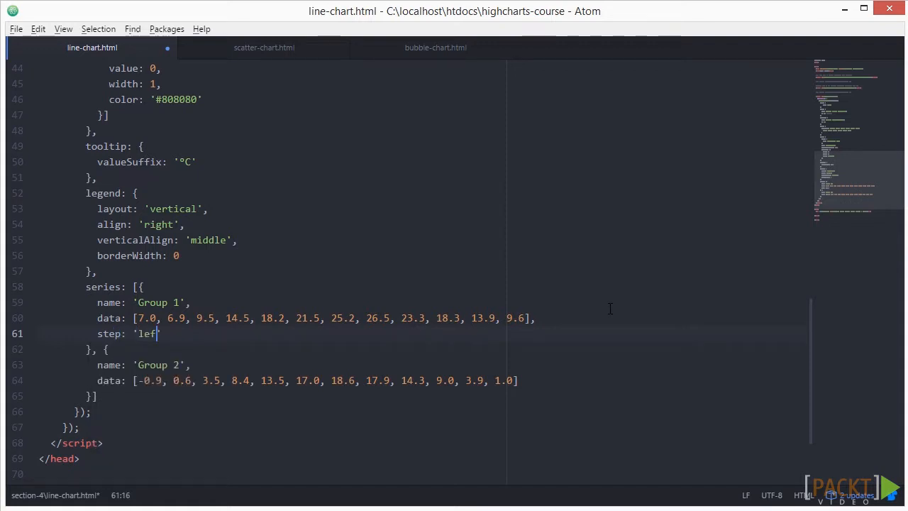
pyautogui.write('t')
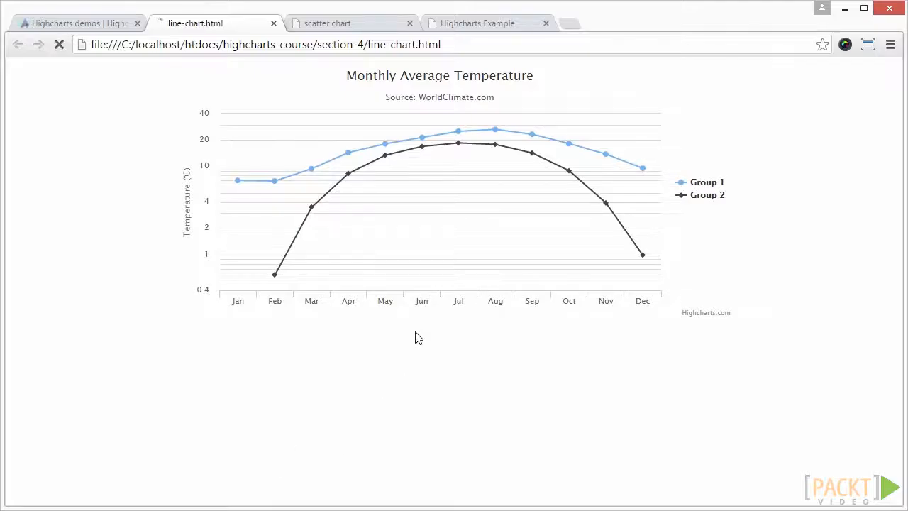
# Reload the stepped line chart, then view the height versus weight scatter chart.
pyautogui.click(60, 44)
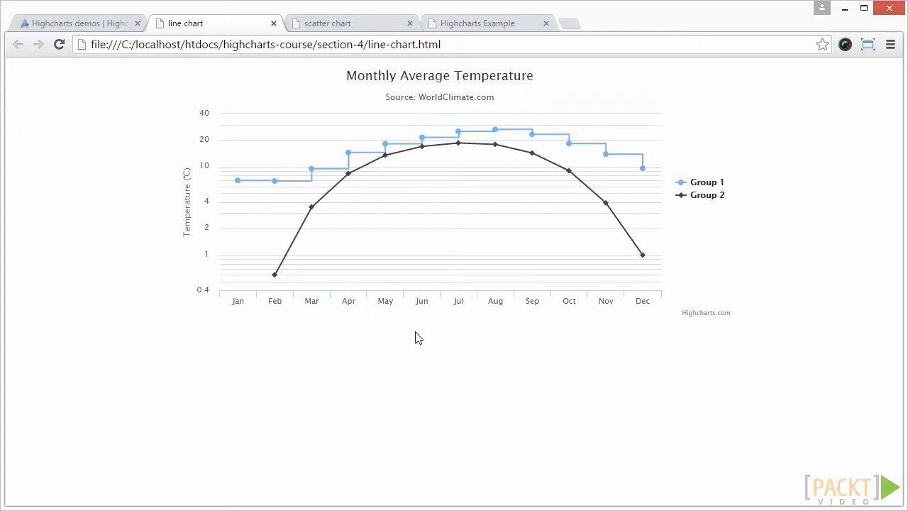
pyautogui.click(327, 23)
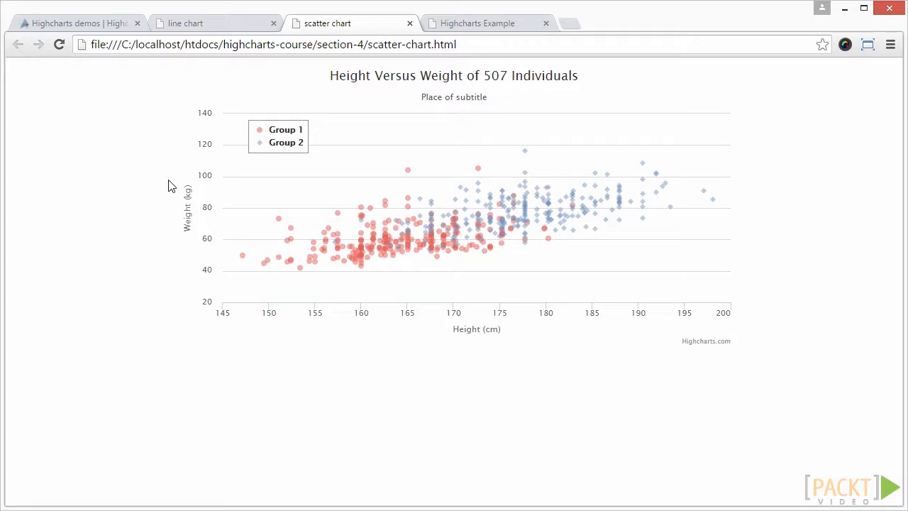
pyautogui.moveTo(461, 187)
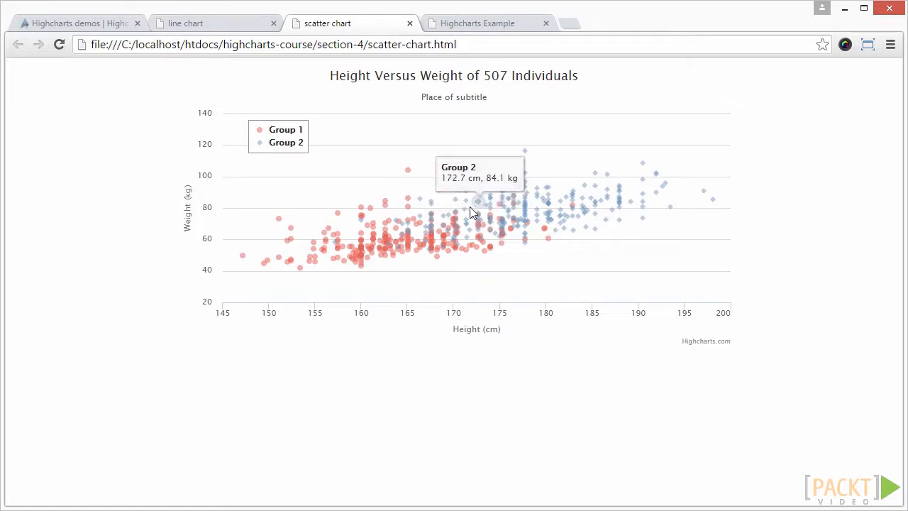
pyautogui.moveTo(525, 229)
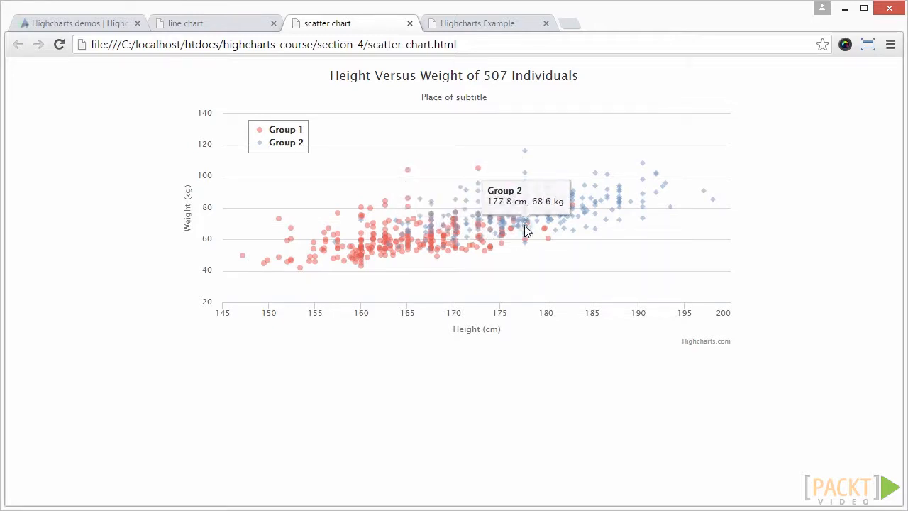
pyautogui.moveTo(516, 239)
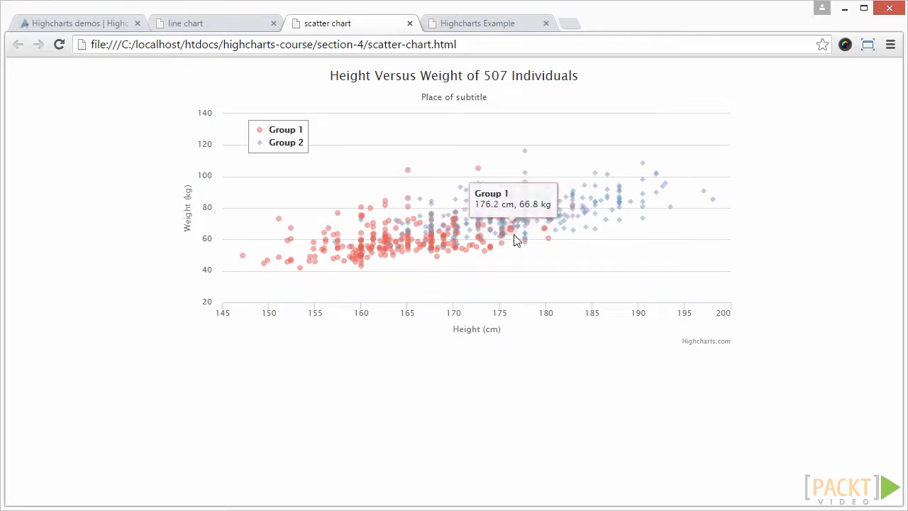
pyautogui.moveTo(482, 238)
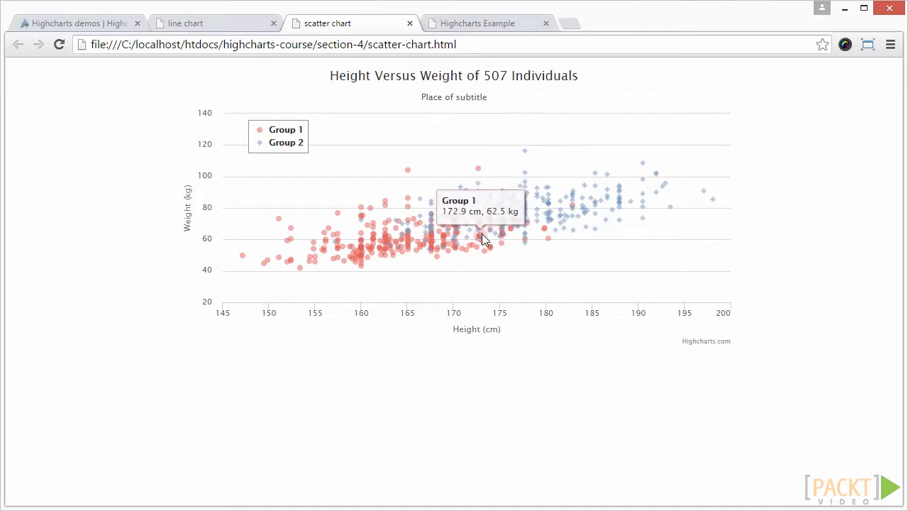
pyautogui.moveTo(460, 241)
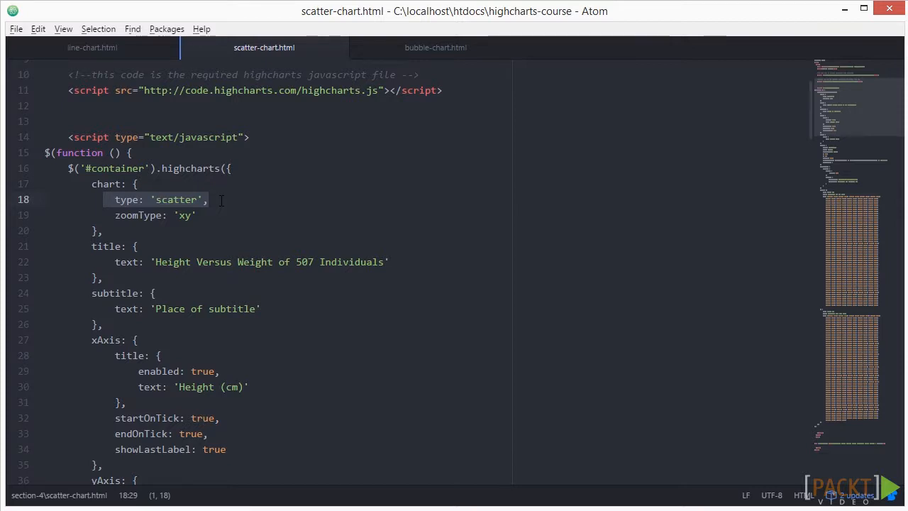
pyautogui.scroll(-3)
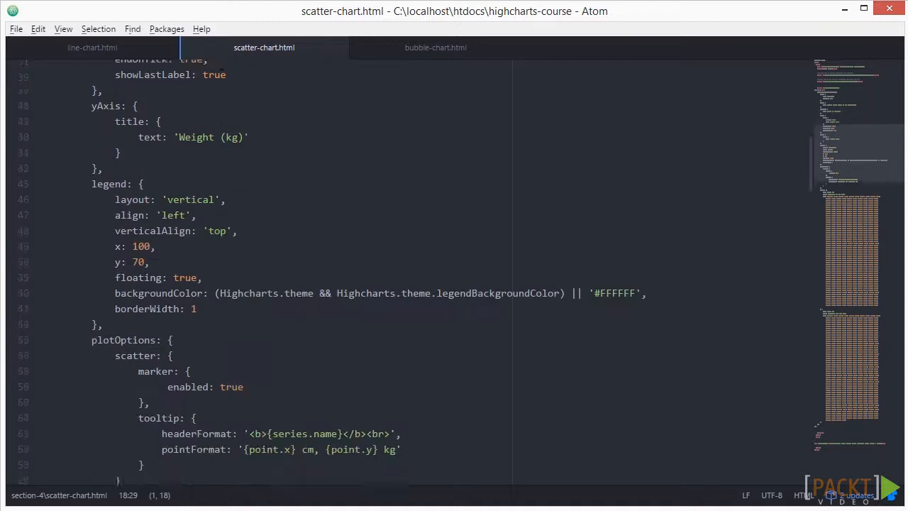
pyautogui.scroll(-3)
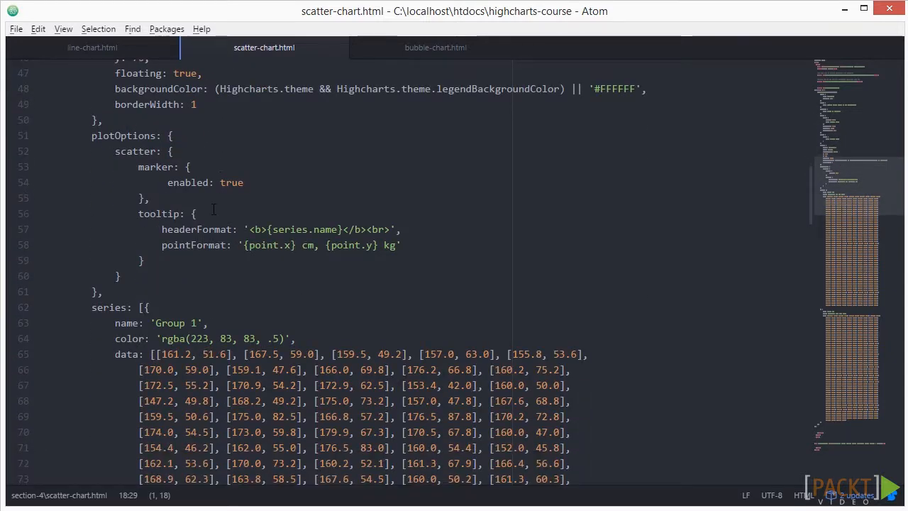
pyautogui.click(139, 168)
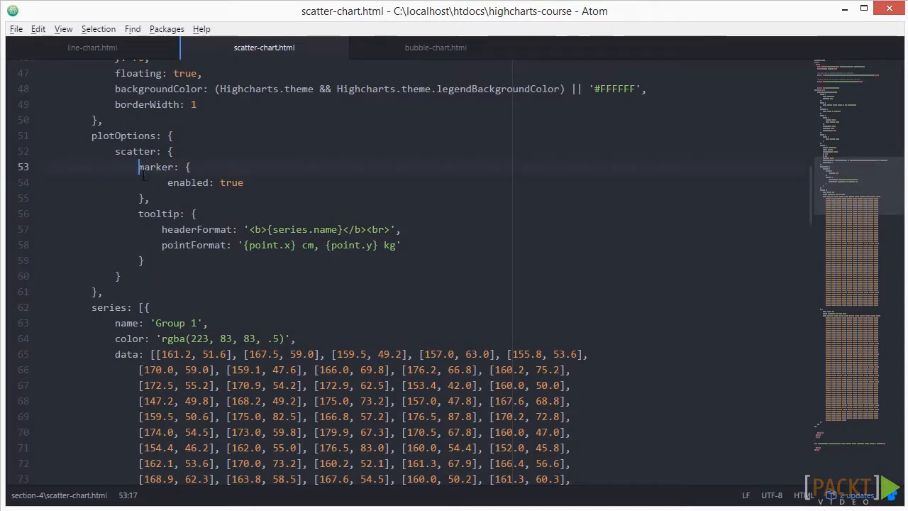
pyautogui.moveTo(139, 167); pyautogui.dragTo(149, 199)
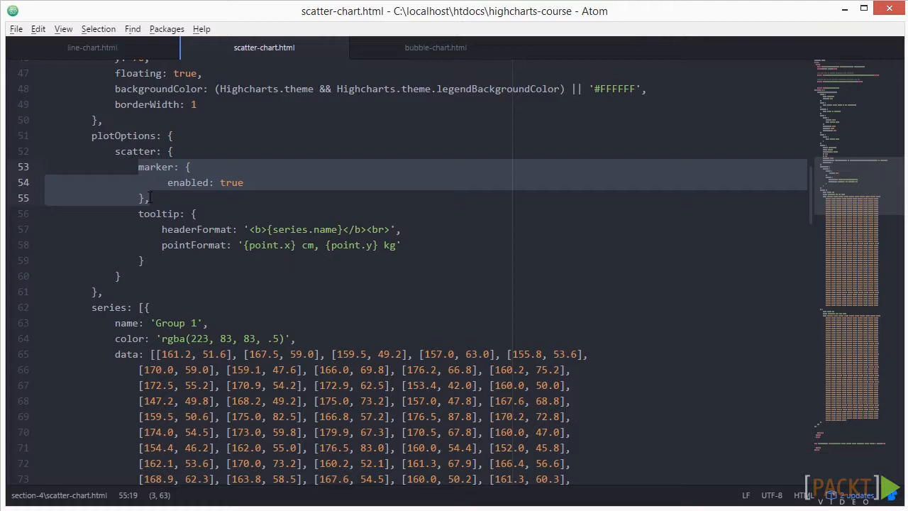
pyautogui.click(326, 23)
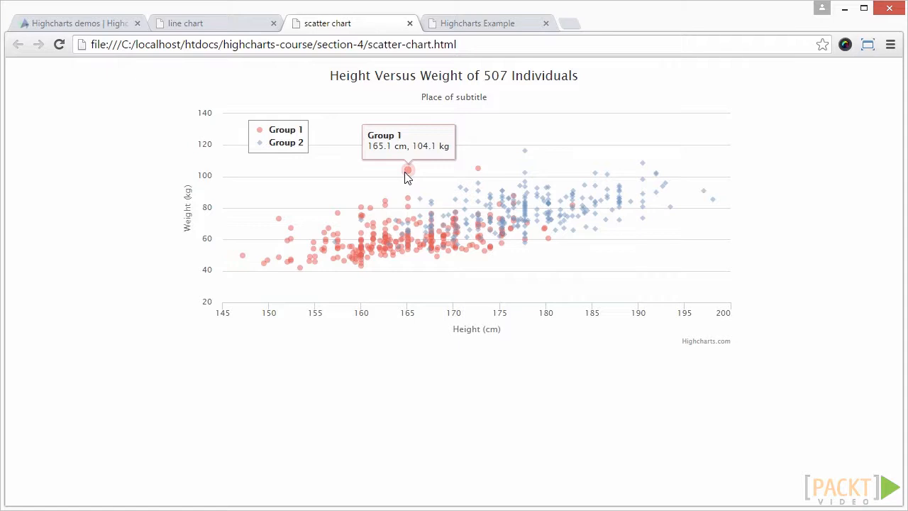
pyautogui.moveTo(461, 177)
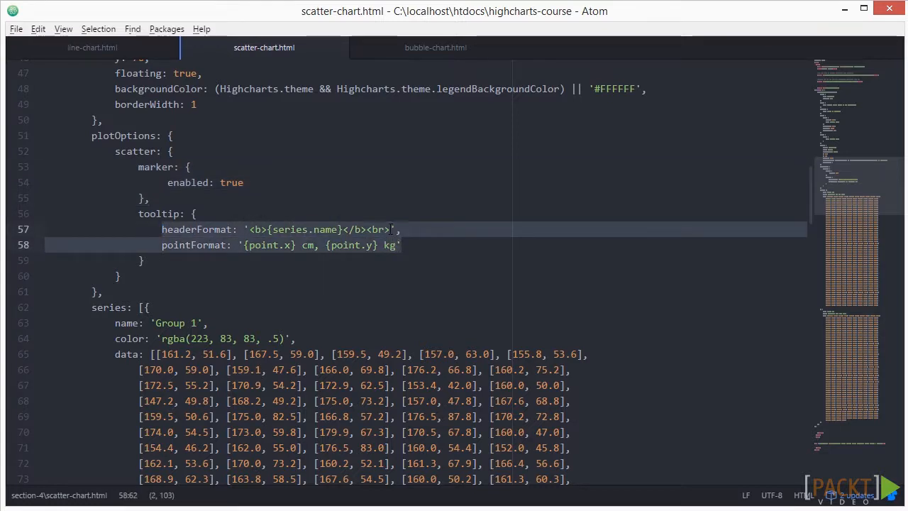
pyautogui.click(395, 230)
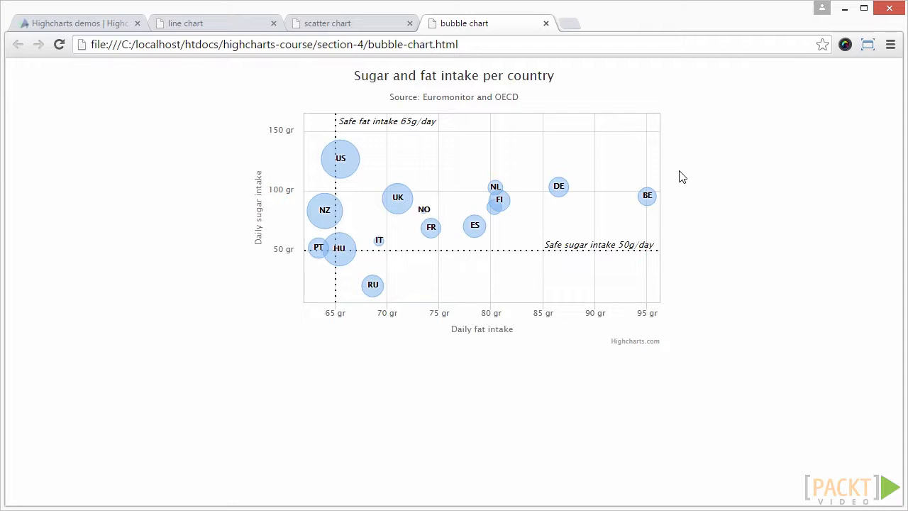
pyautogui.moveTo(607, 168)
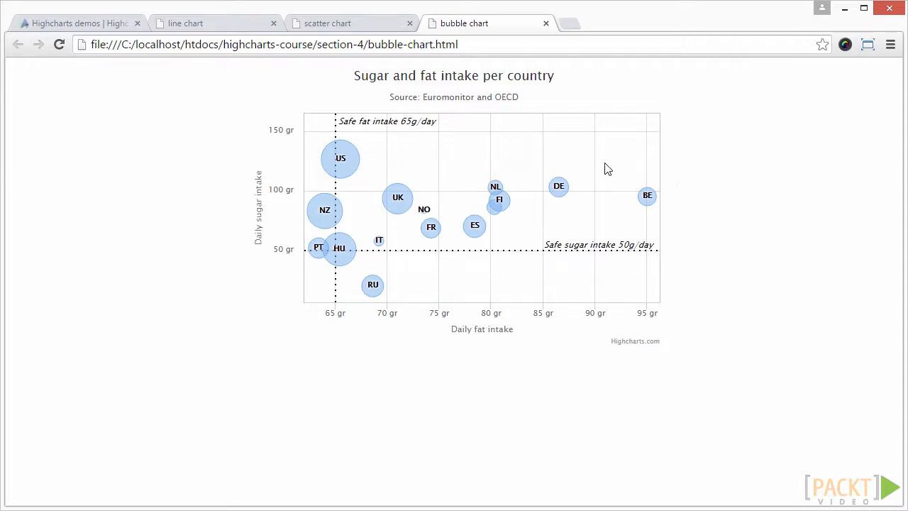
pyautogui.moveTo(500, 199)
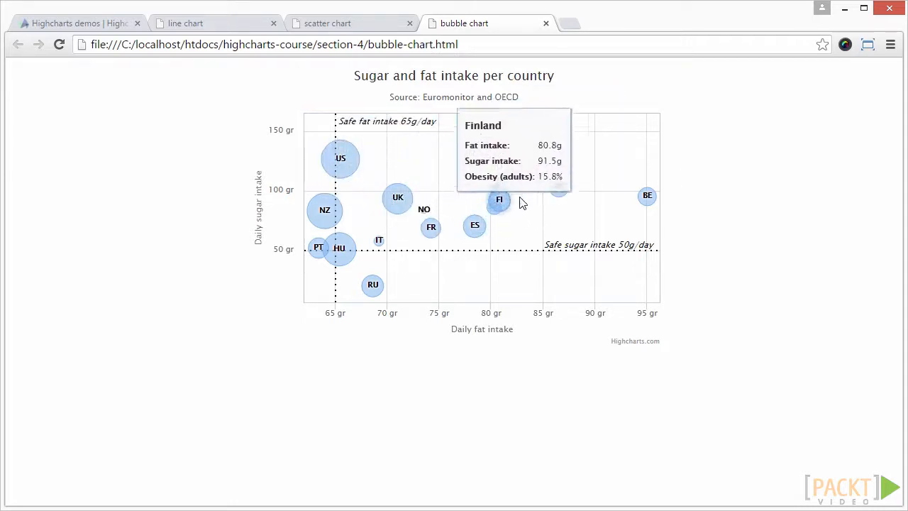
pyautogui.moveTo(343, 171)
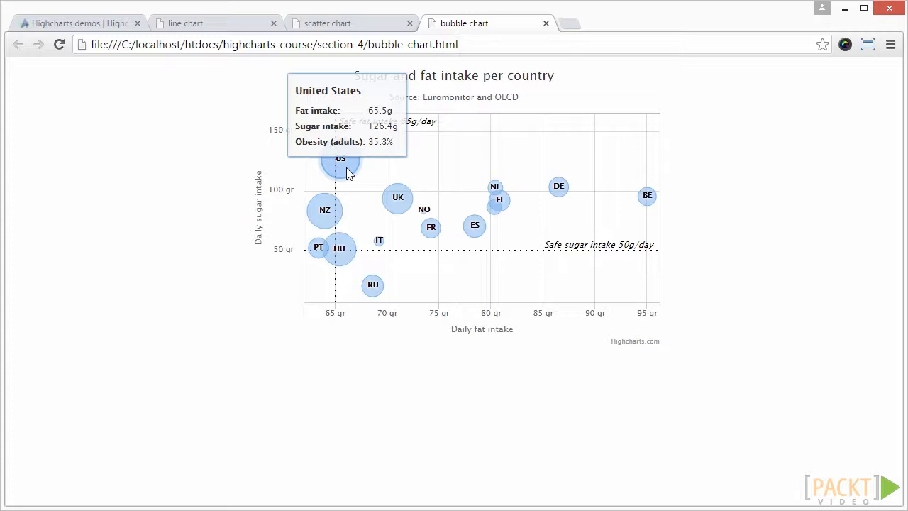
pyautogui.moveTo(397, 200)
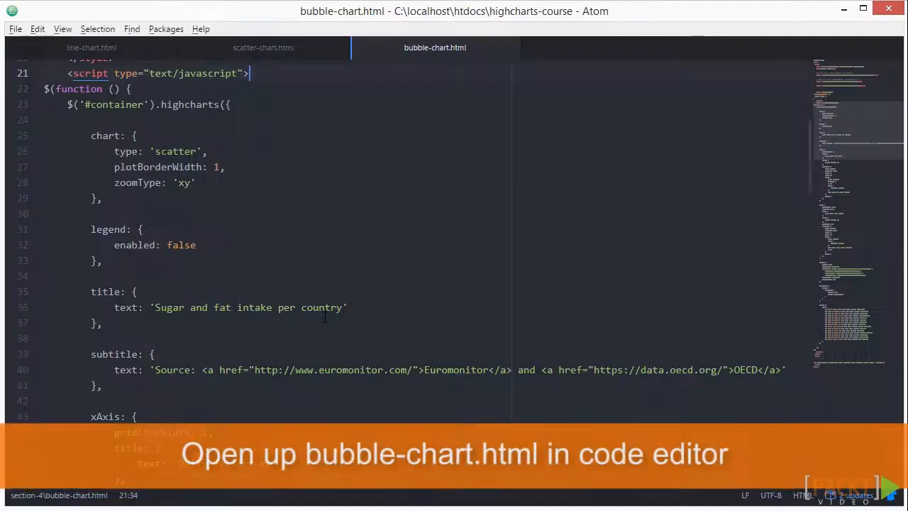
# Replace chart type 'scatter' with 'bubble' in bubble-chart.html.
pyautogui.scroll(-3)
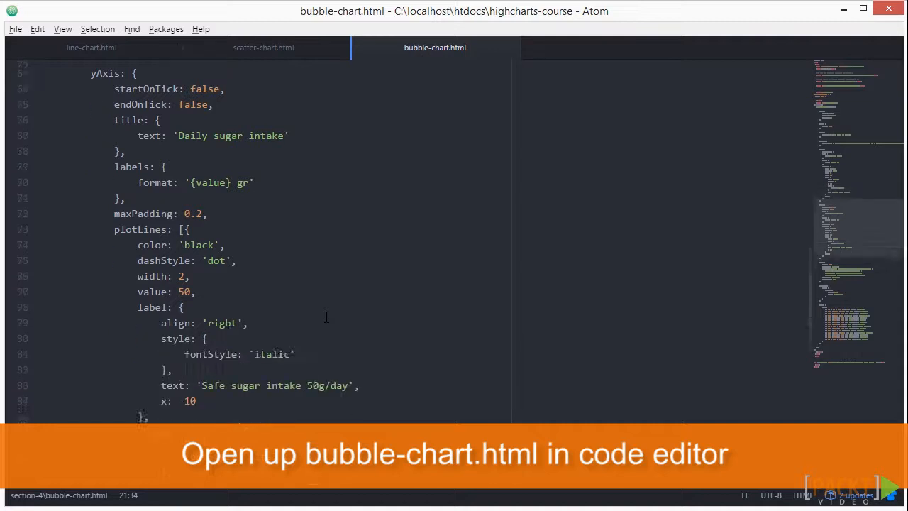
pyautogui.scroll(-3)
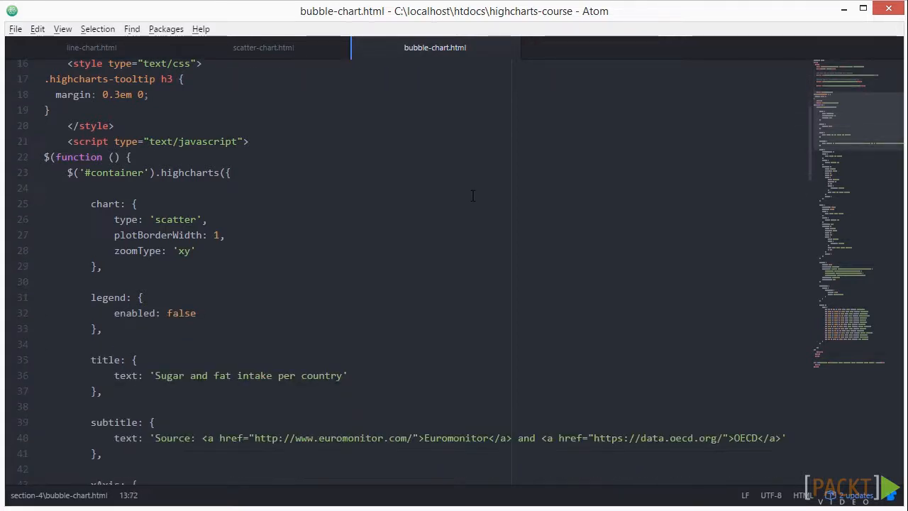
pyautogui.doubleClick(174, 218)
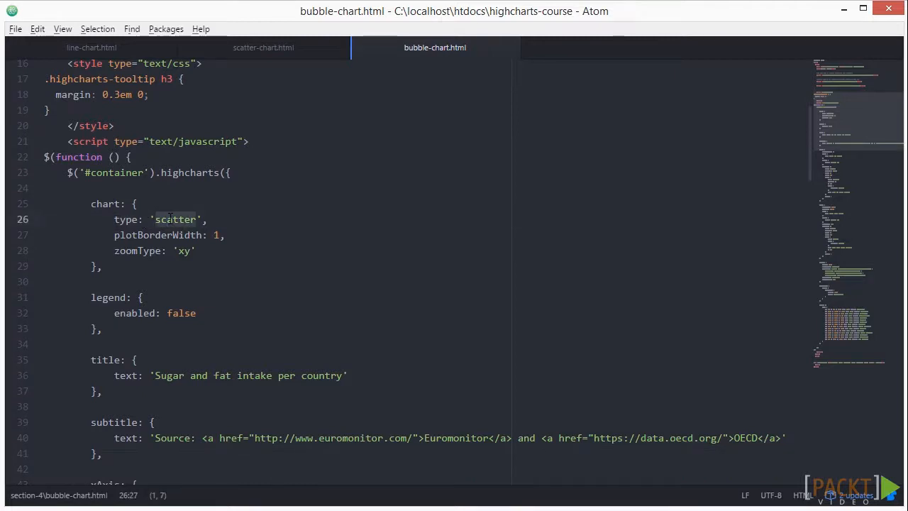
pyautogui.write('bubble')
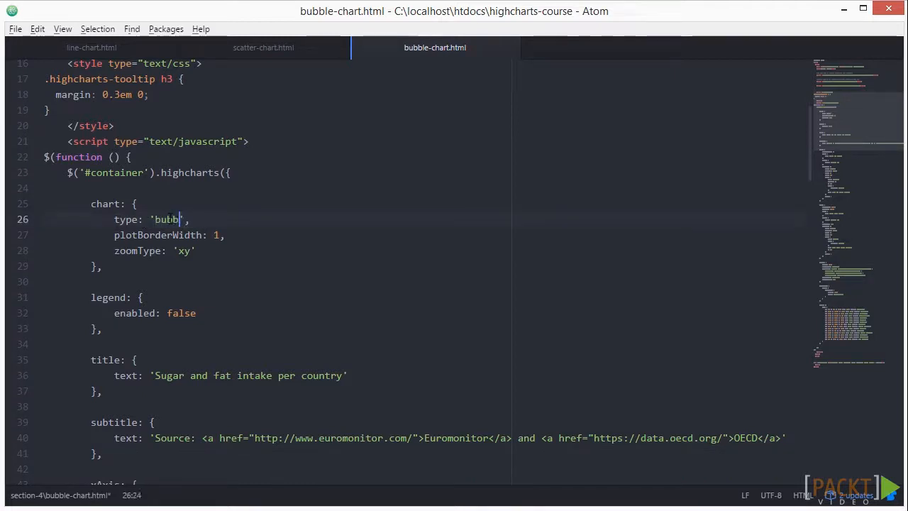
pyautogui.write('le')
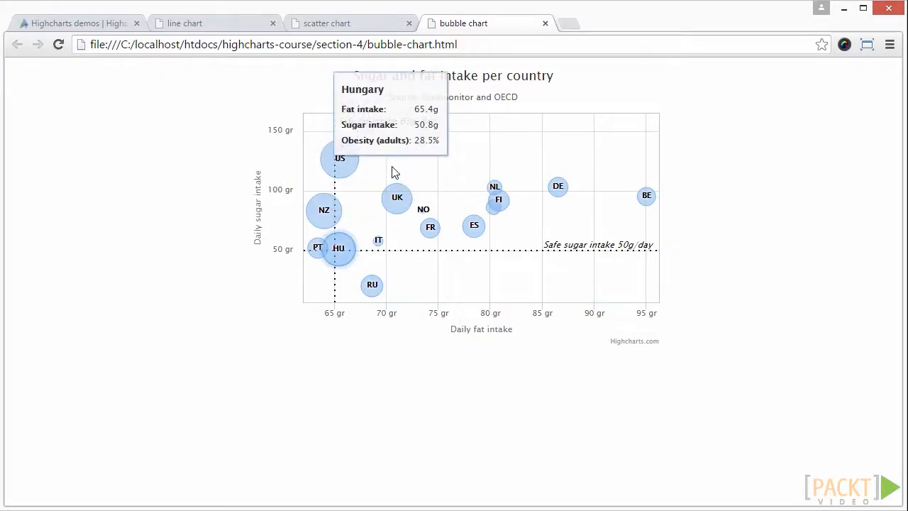
pyautogui.moveTo(474, 225)
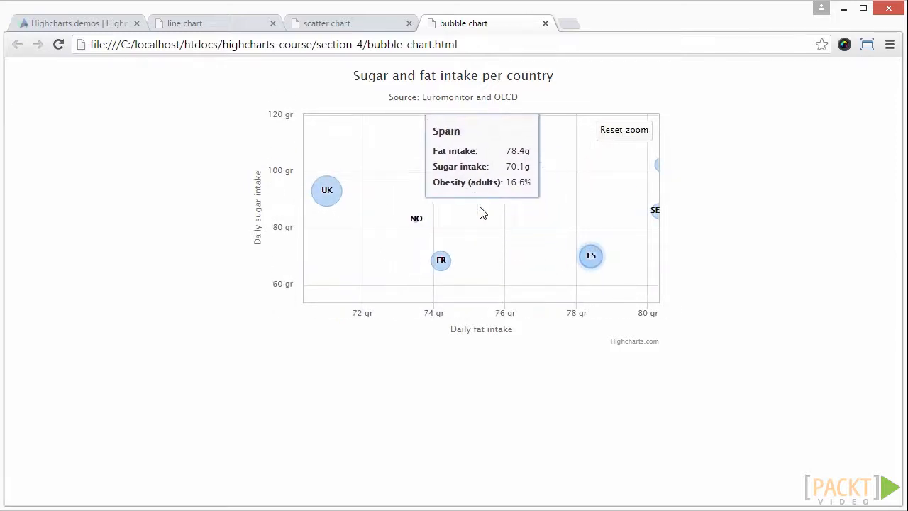
pyautogui.moveTo(441, 261)
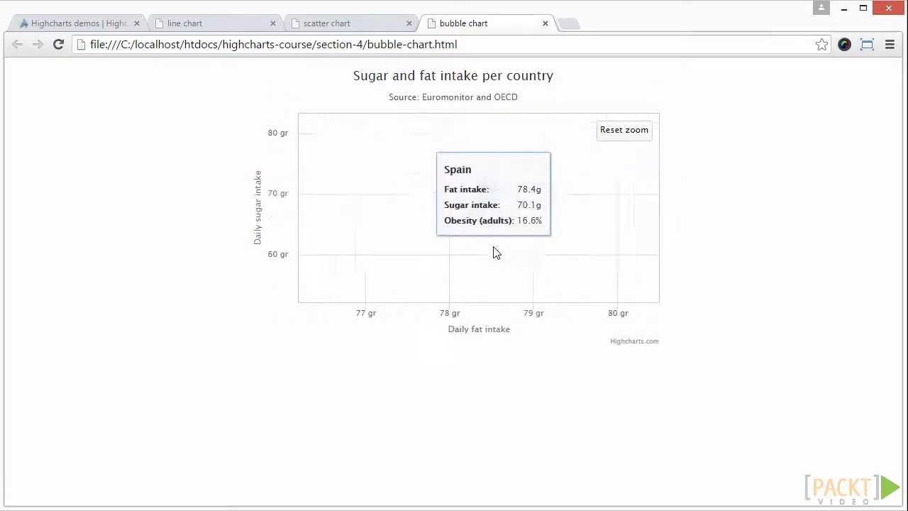
pyautogui.click(625, 130)
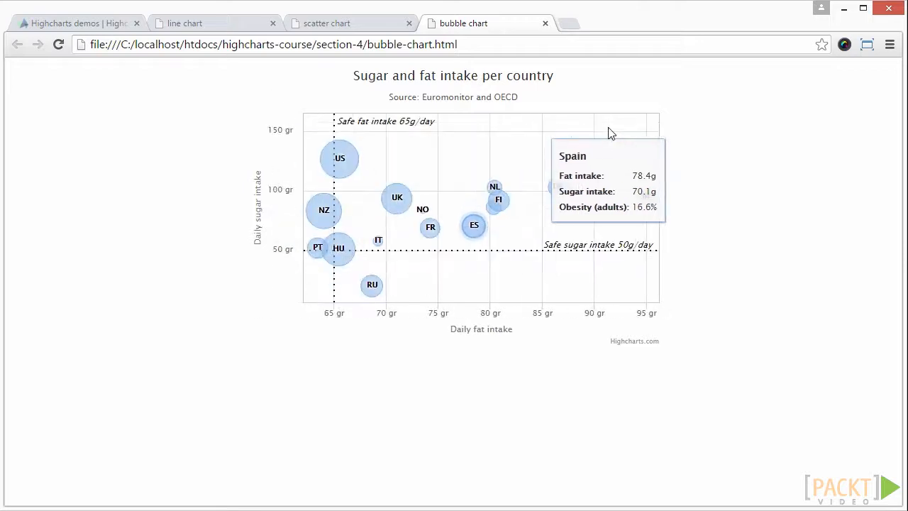